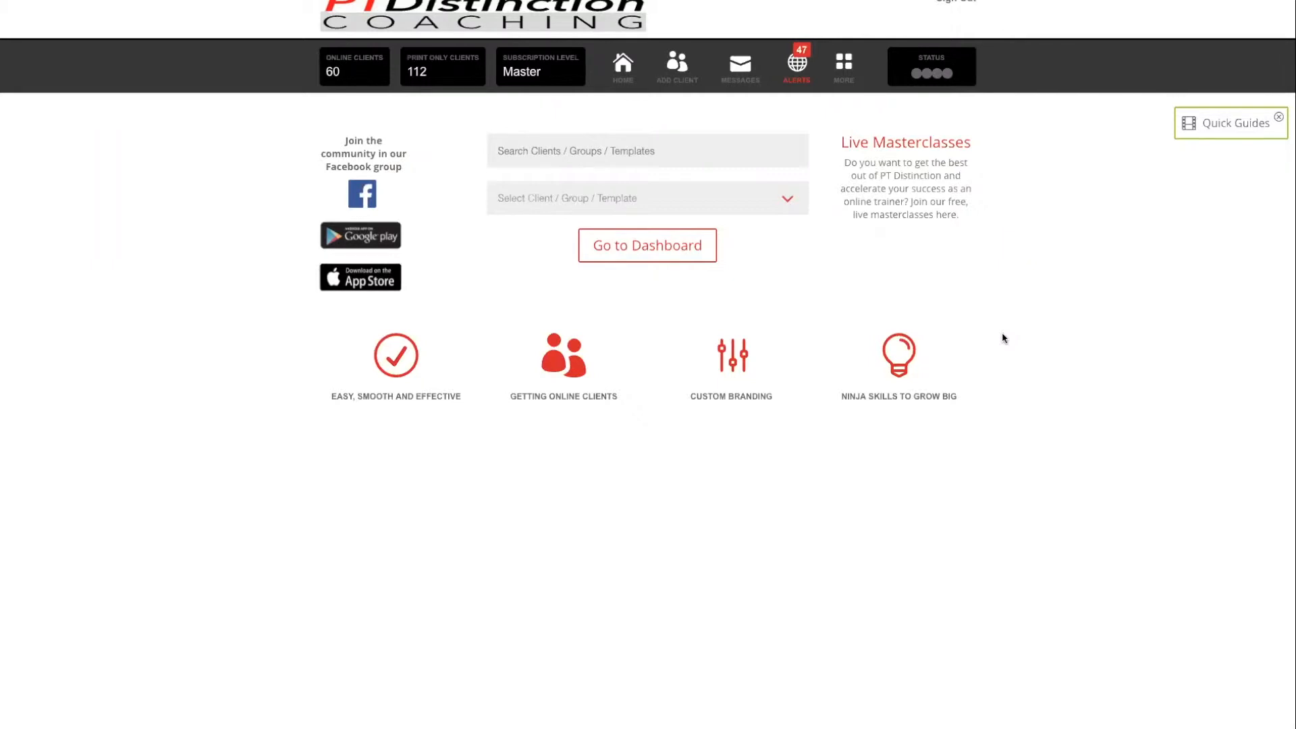
mouse_move(989, 352)
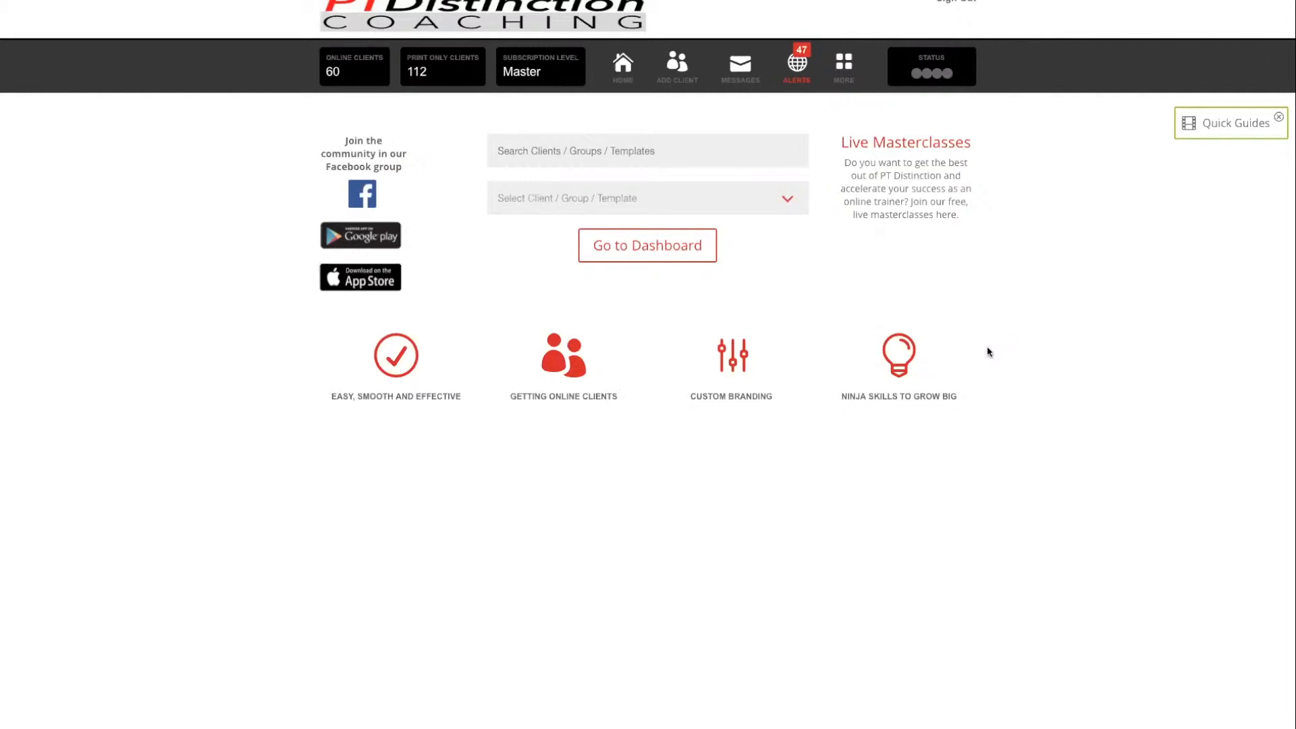
mouse_move(843, 64)
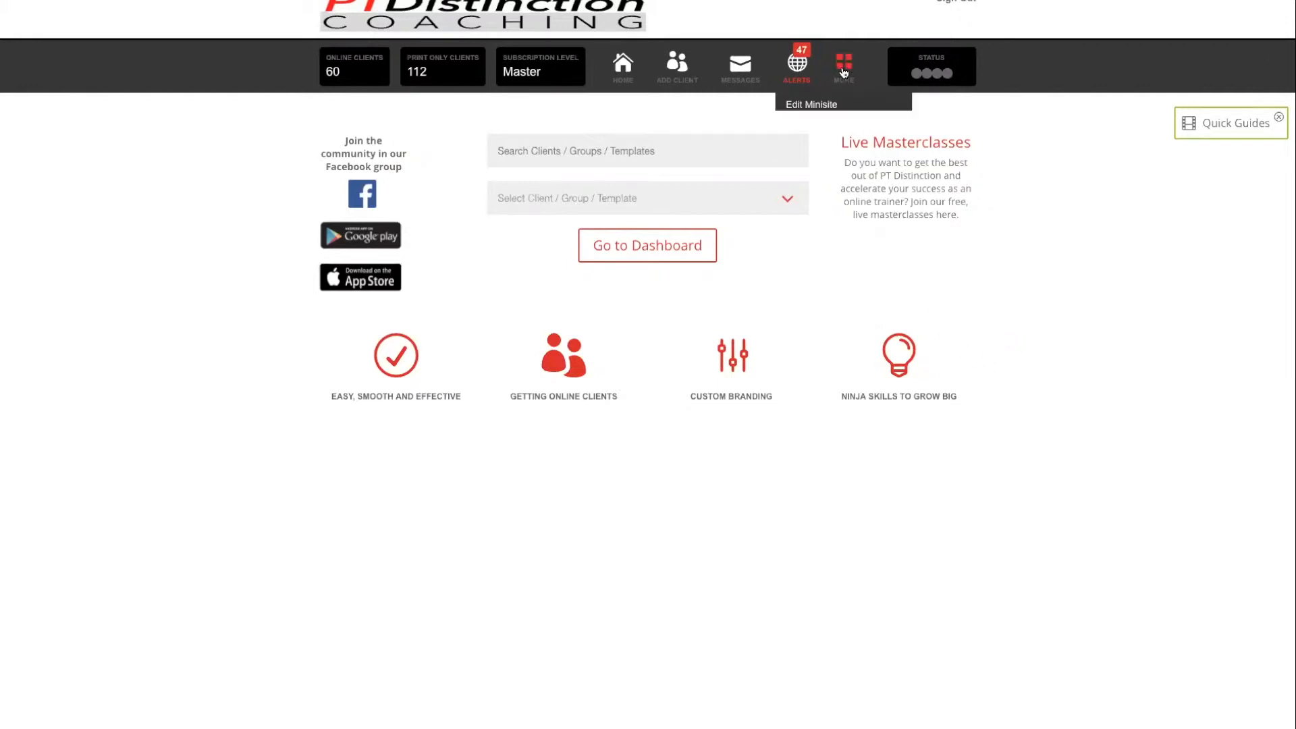
Step: Go to App Customisation through the More menu
click(843, 65)
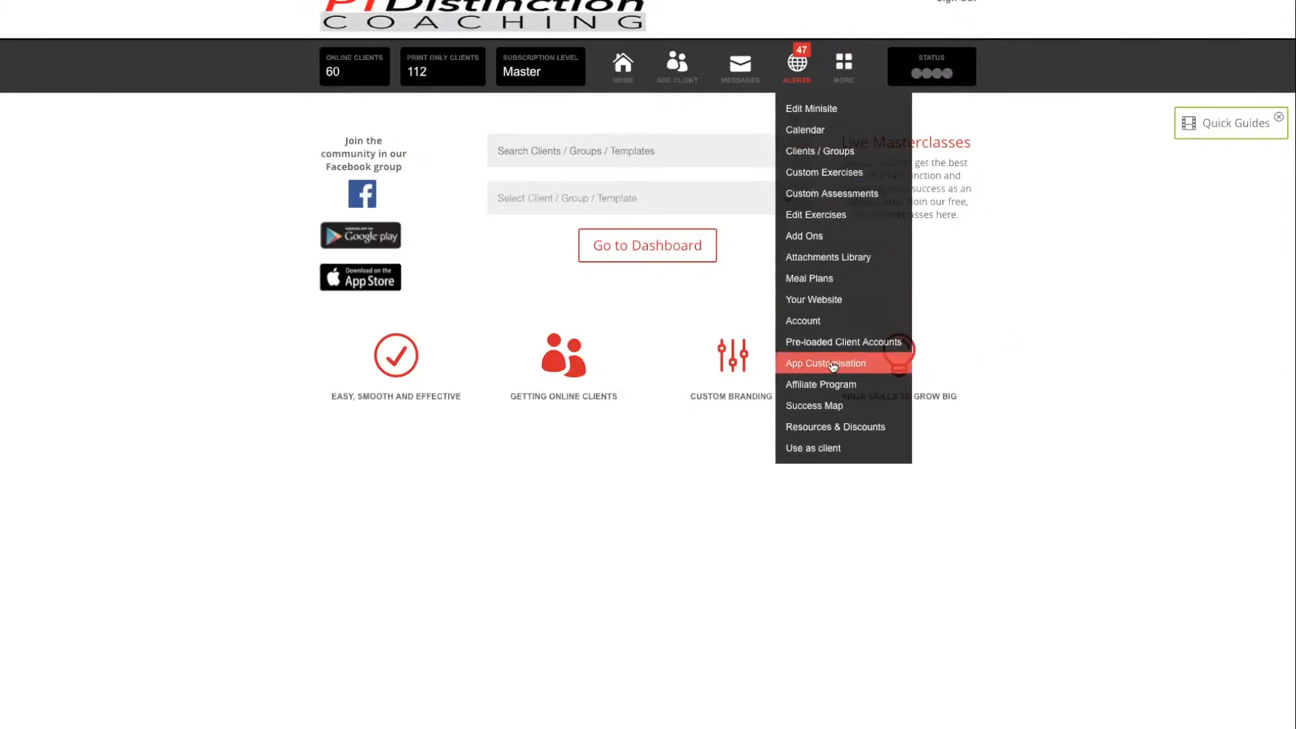
click(826, 363)
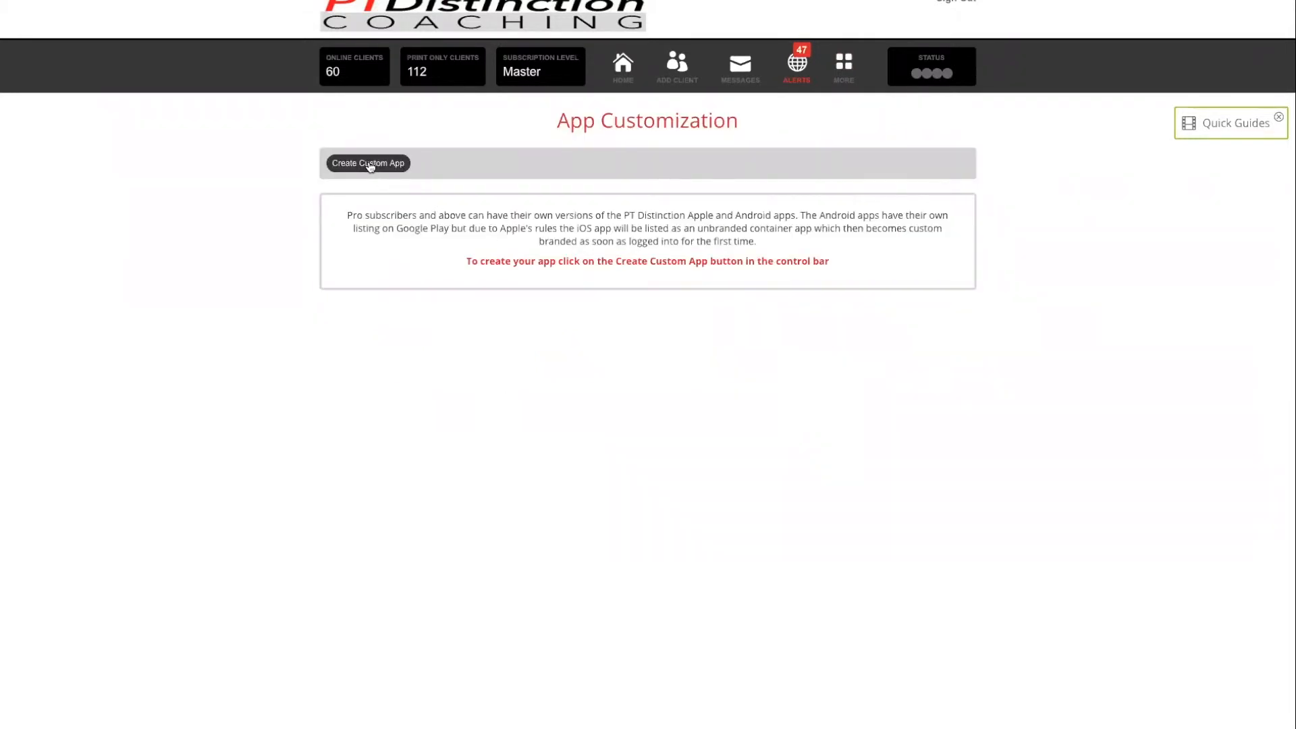
Step: Start the custom app, review the FIT365 logos and app text, then return to the logos
click(367, 164)
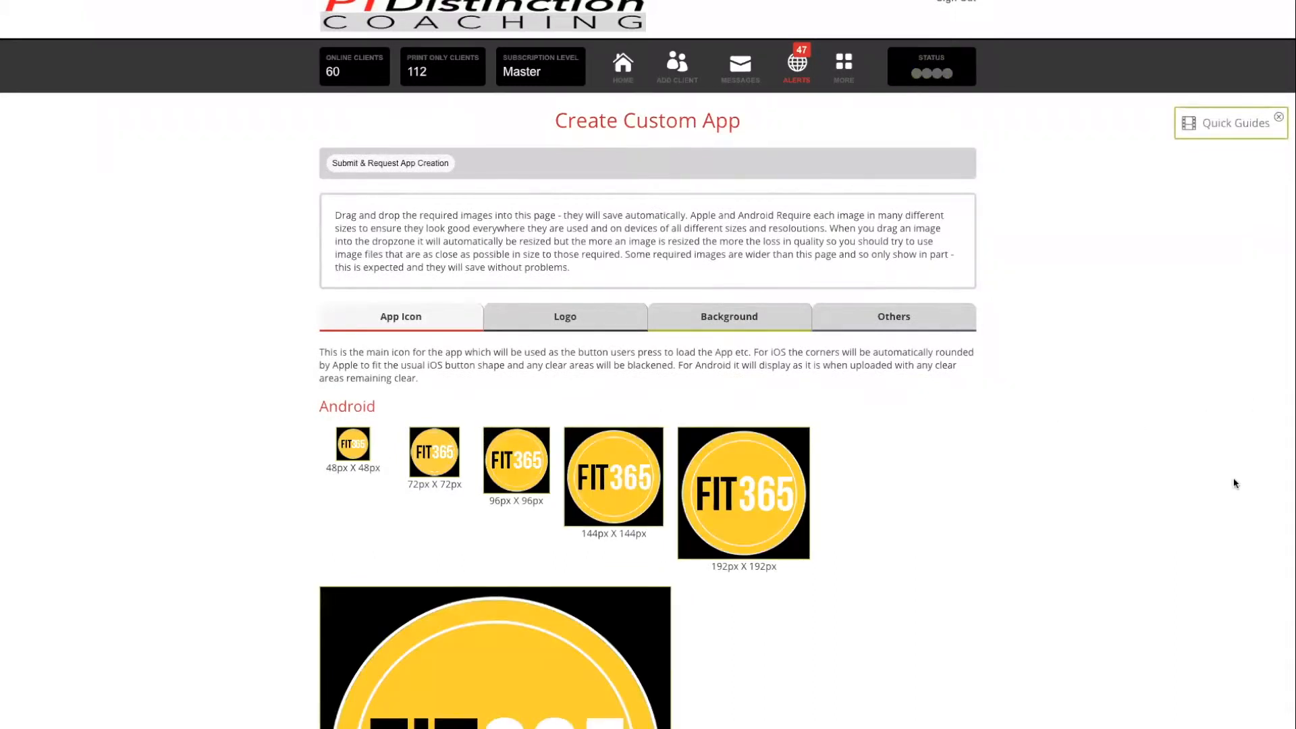
click(565, 316)
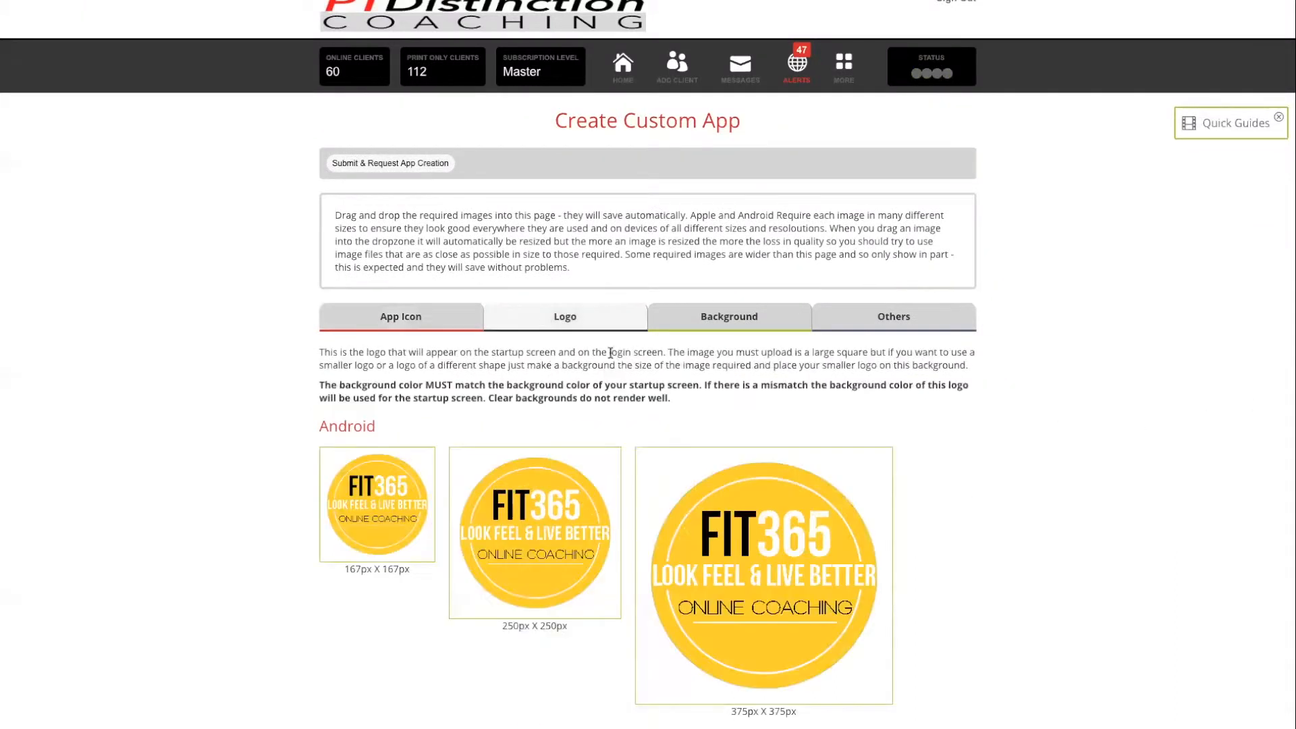
click(728, 316)
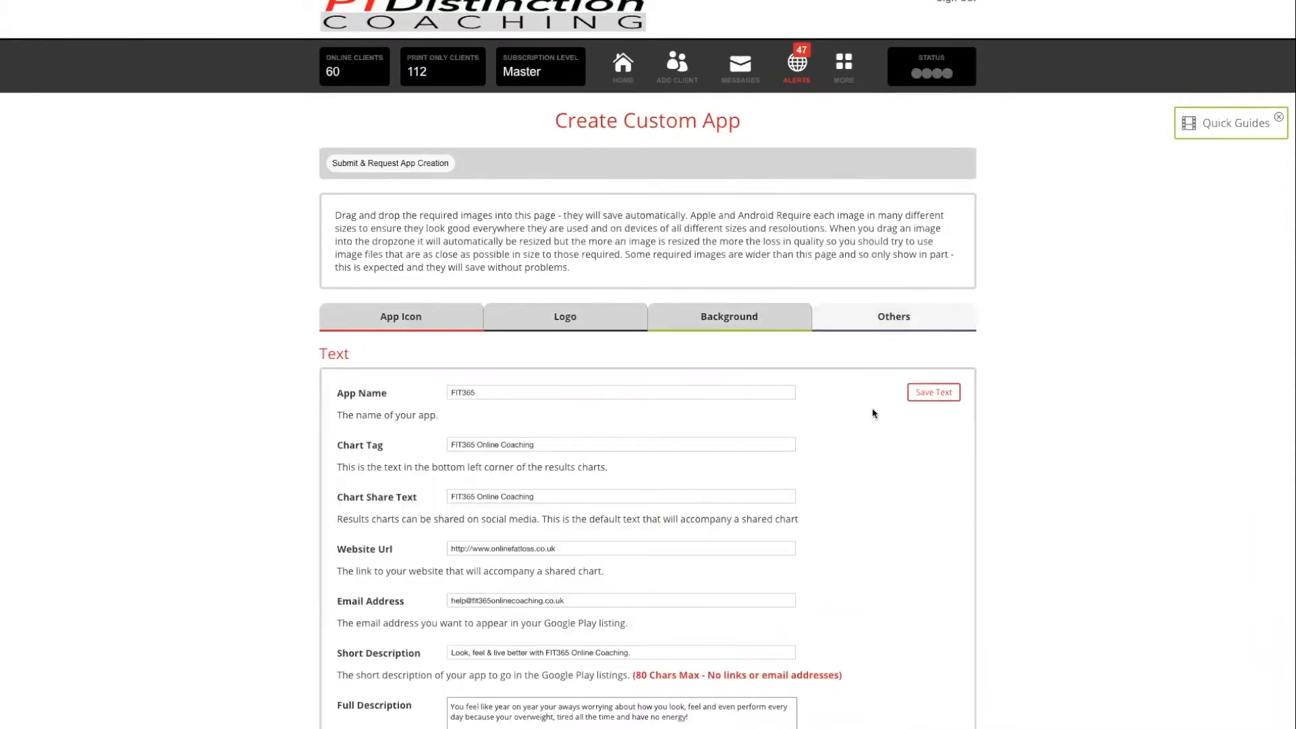
scroll(down, 3)
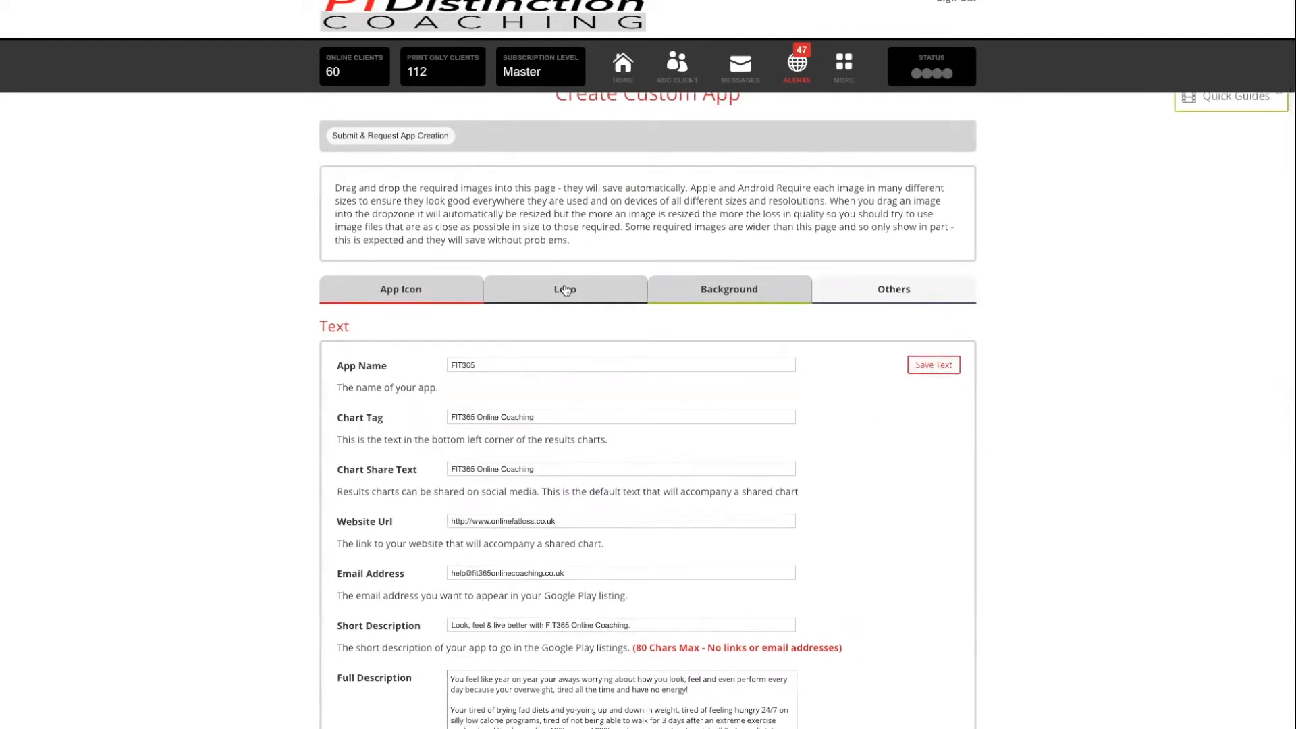
click(565, 289)
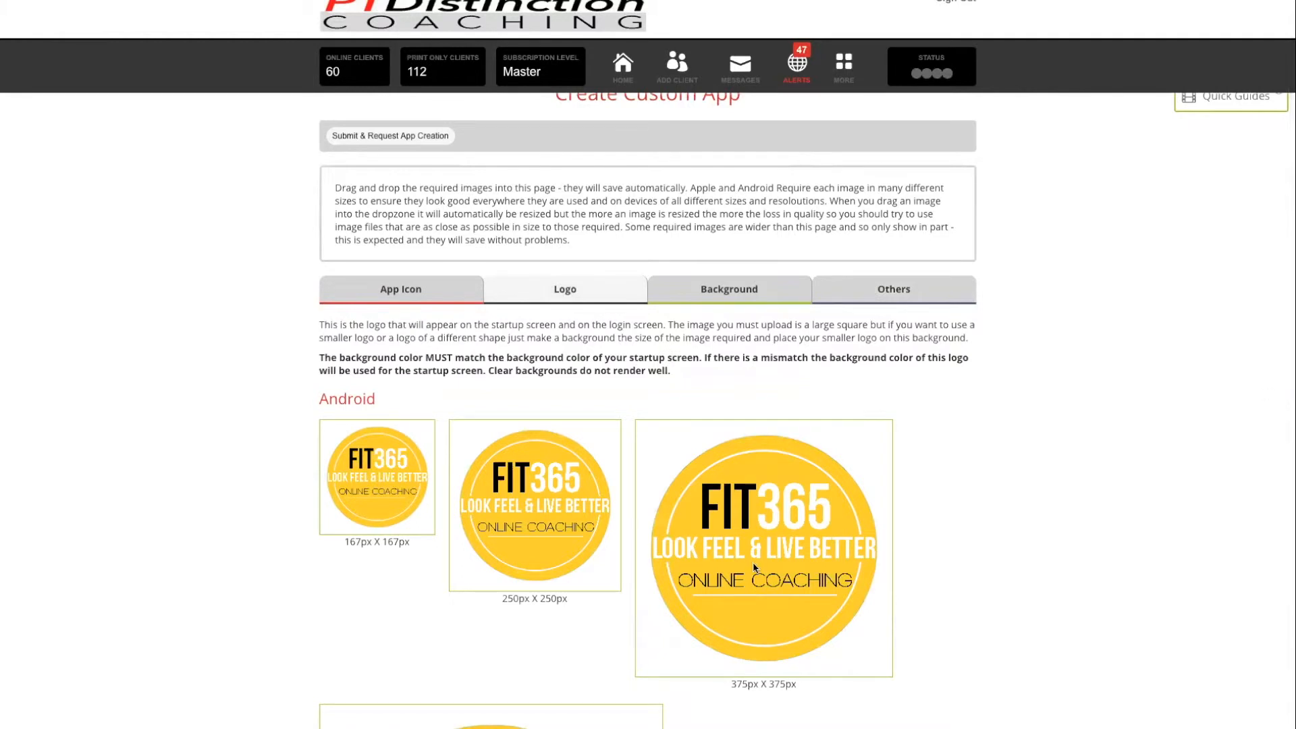
mouse_move(609, 400)
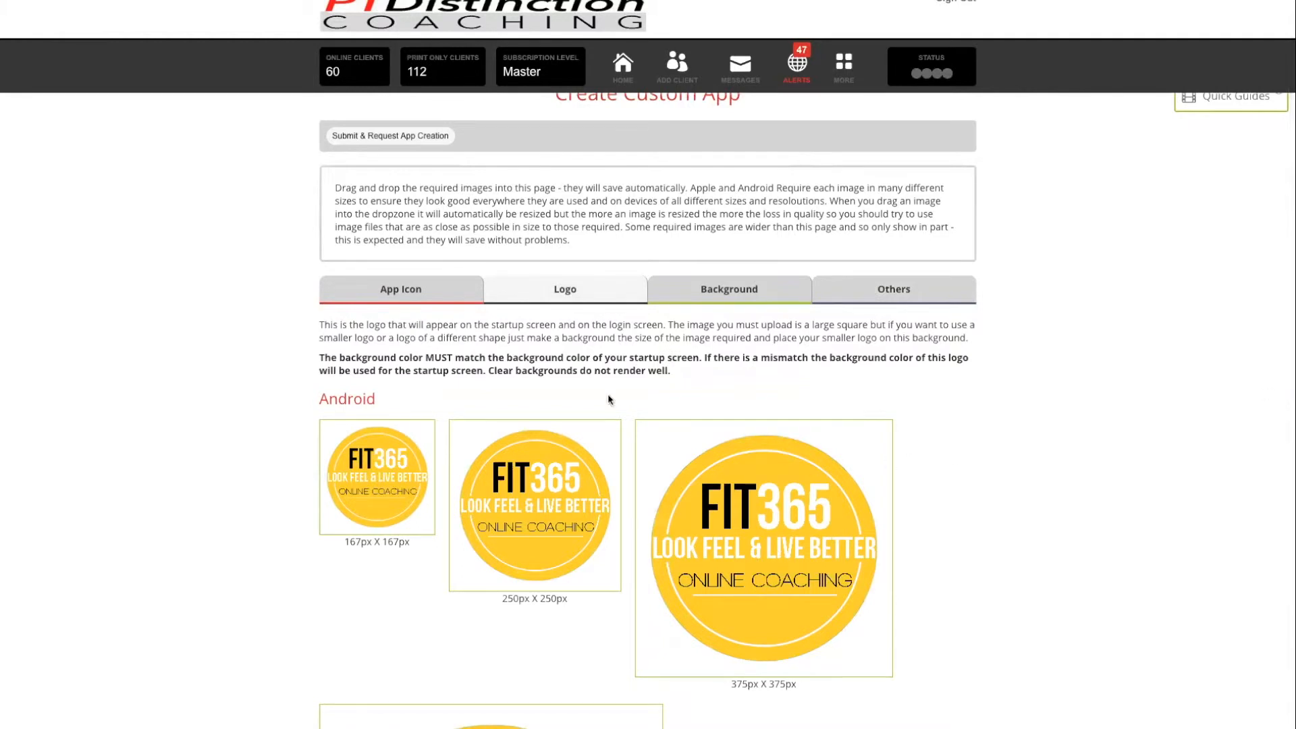
mouse_move(404, 138)
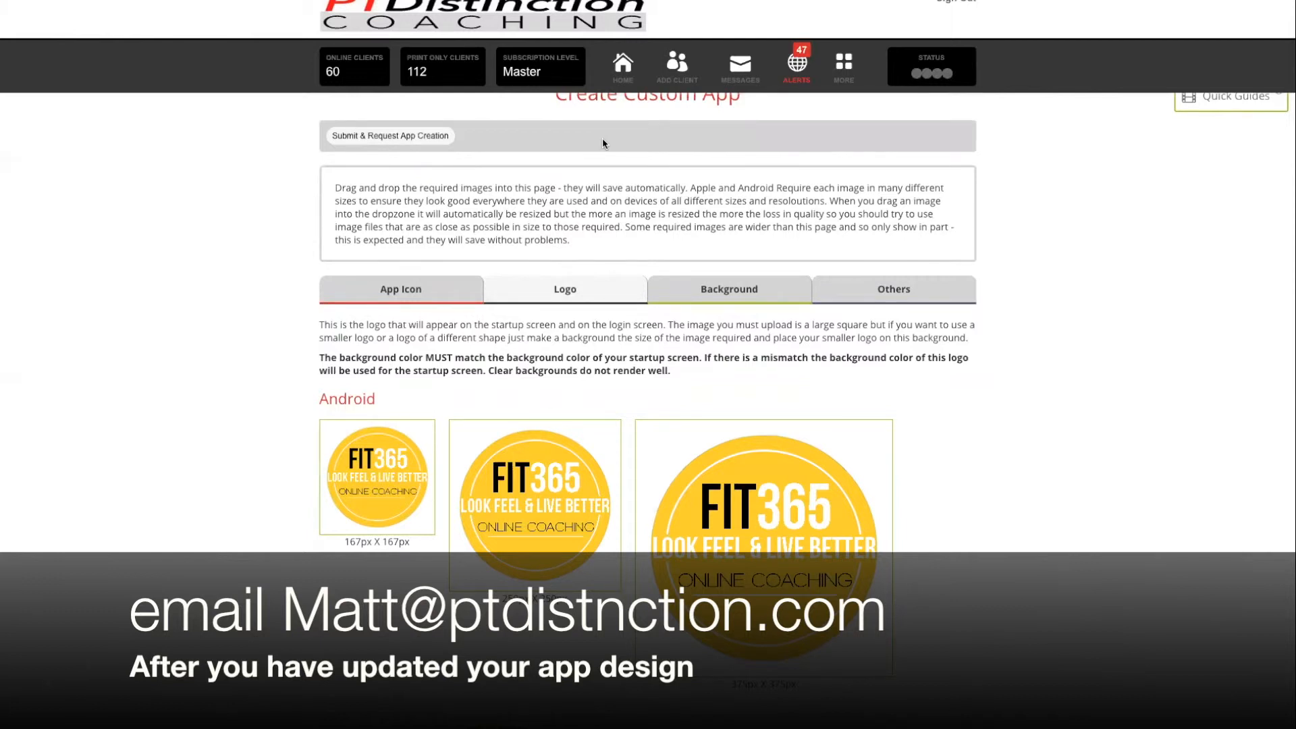
Step: Leave the FIT365 custom app page for the home screen
scroll(down, 3)
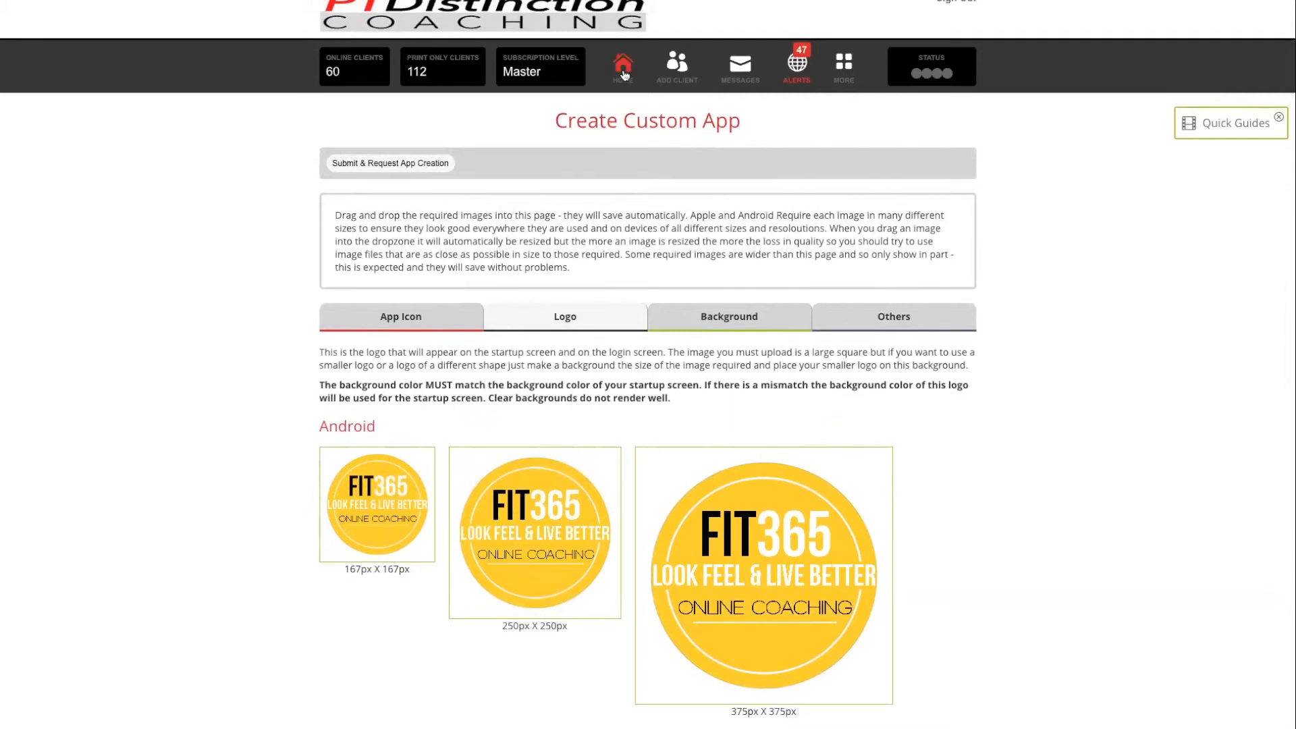
click(622, 65)
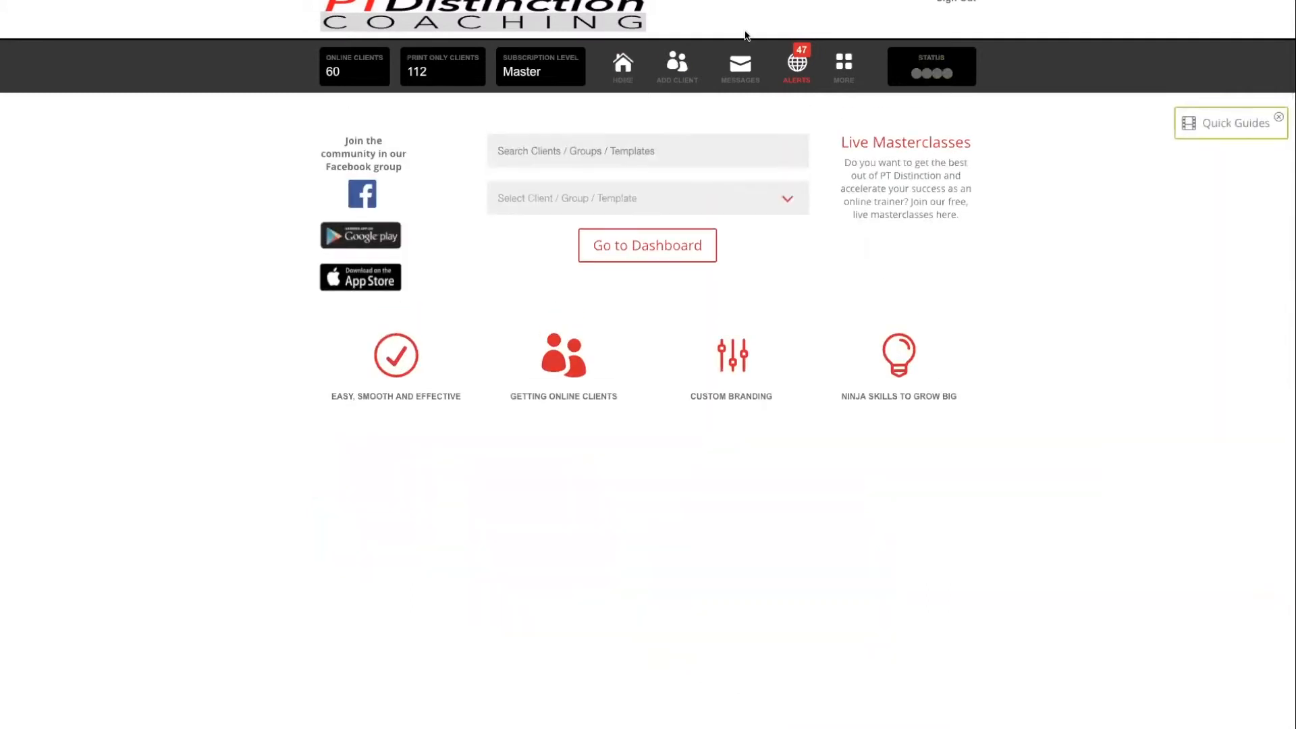